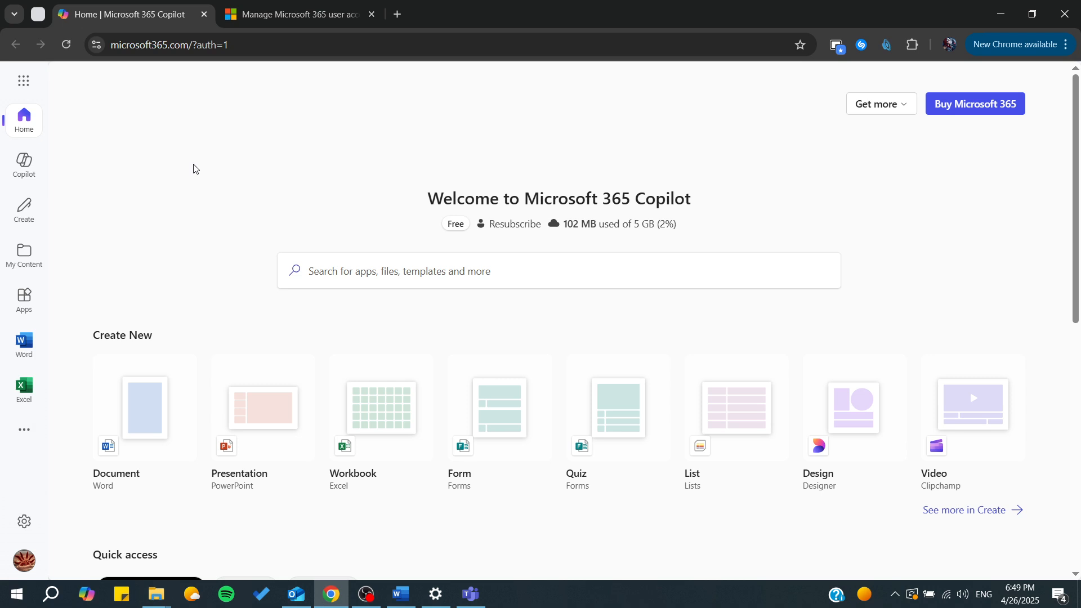
- Open the Microsoft 365 account card from the bottom-left profile picture
{"action": "left_click", "coordinate": [22, 560]}
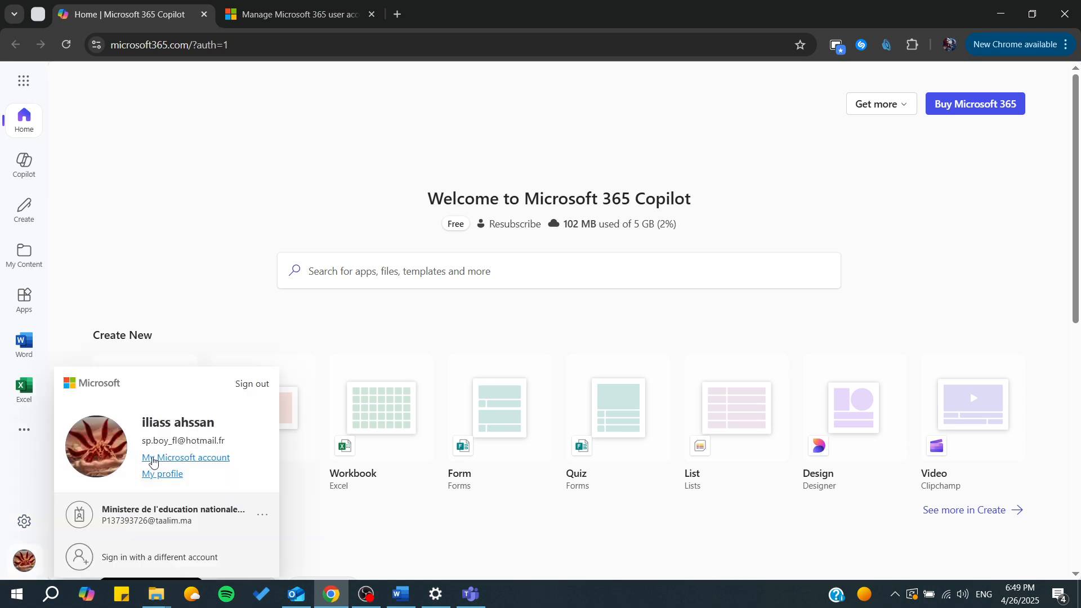
- Open 'My Microsoft account' from the account card in a new tab
{"action": "left_click", "coordinate": [185, 461]}
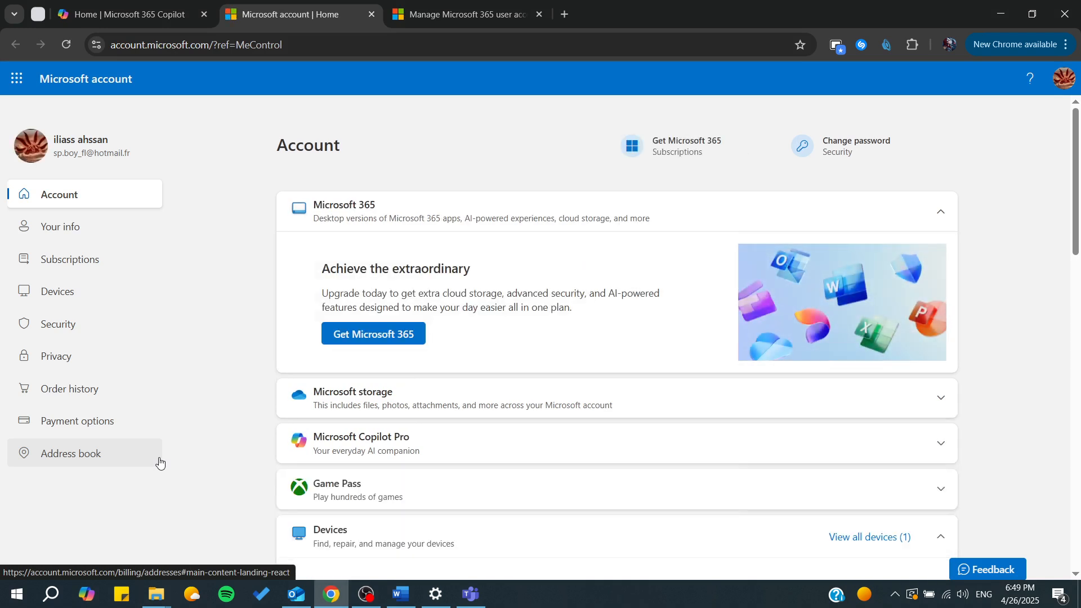
{"action": "mouse_move", "coordinate": [56, 325]}
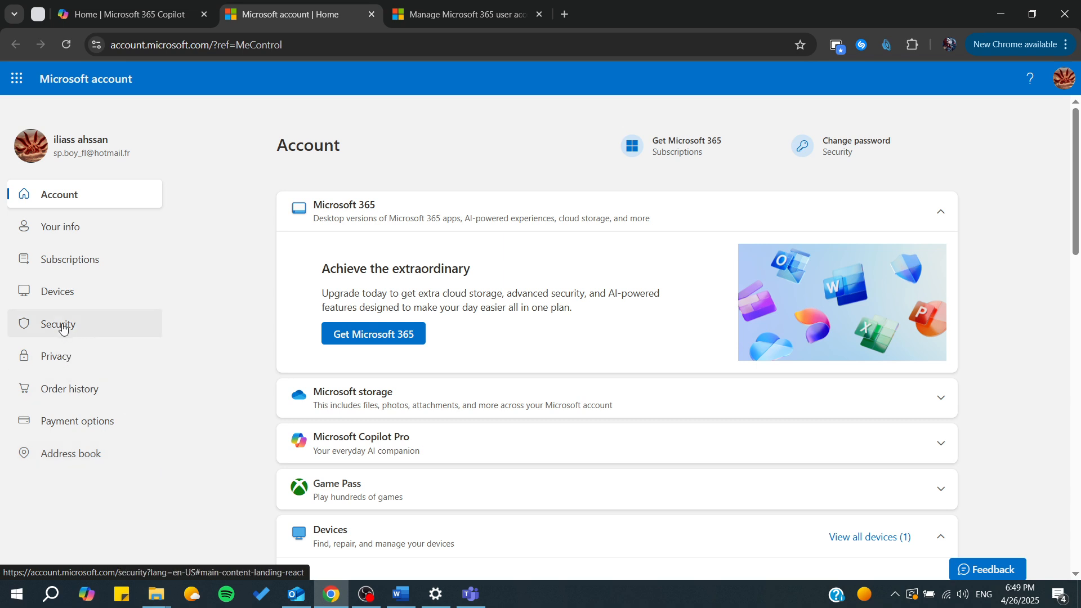
- Go to the Security section of the Microsoft account and review the page
{"action": "left_click", "coordinate": [56, 325]}
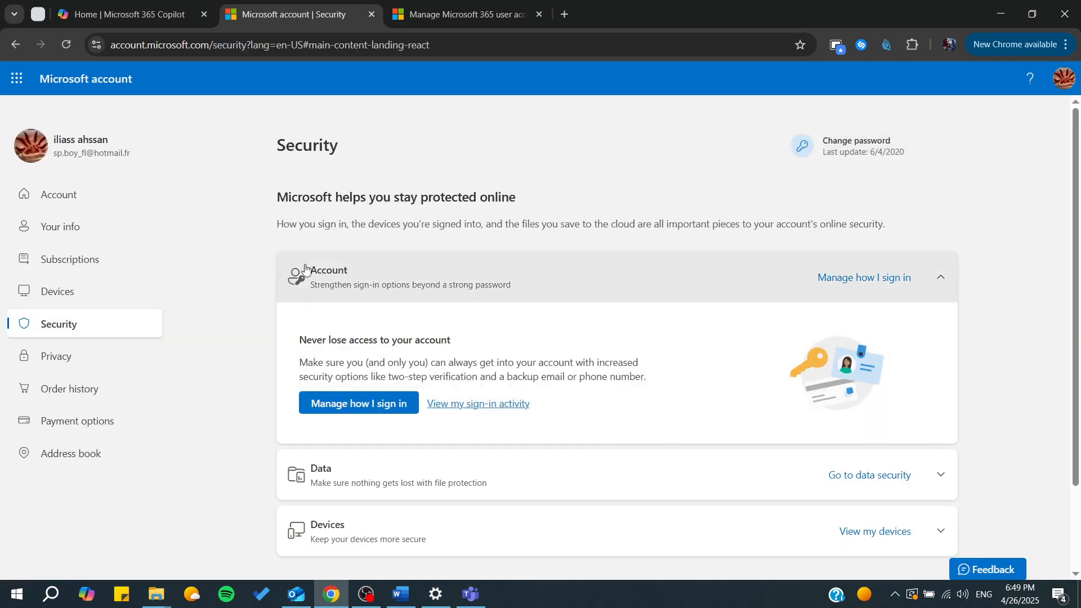
{"action": "mouse_move", "coordinate": [559, 170]}
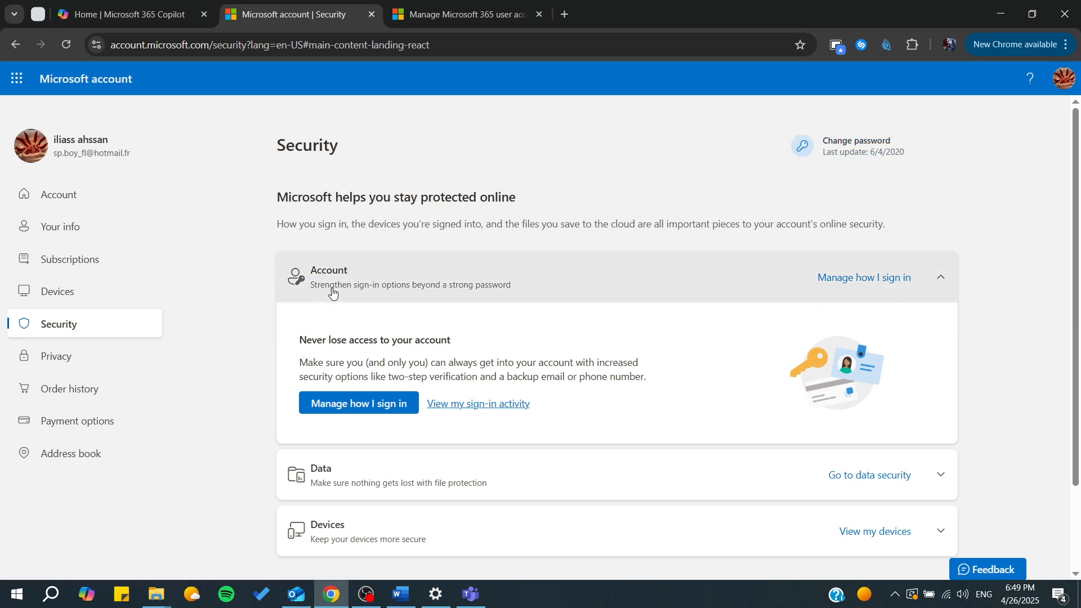
{"action": "scroll", "scroll_direction": "down", "scroll_amount": 3}
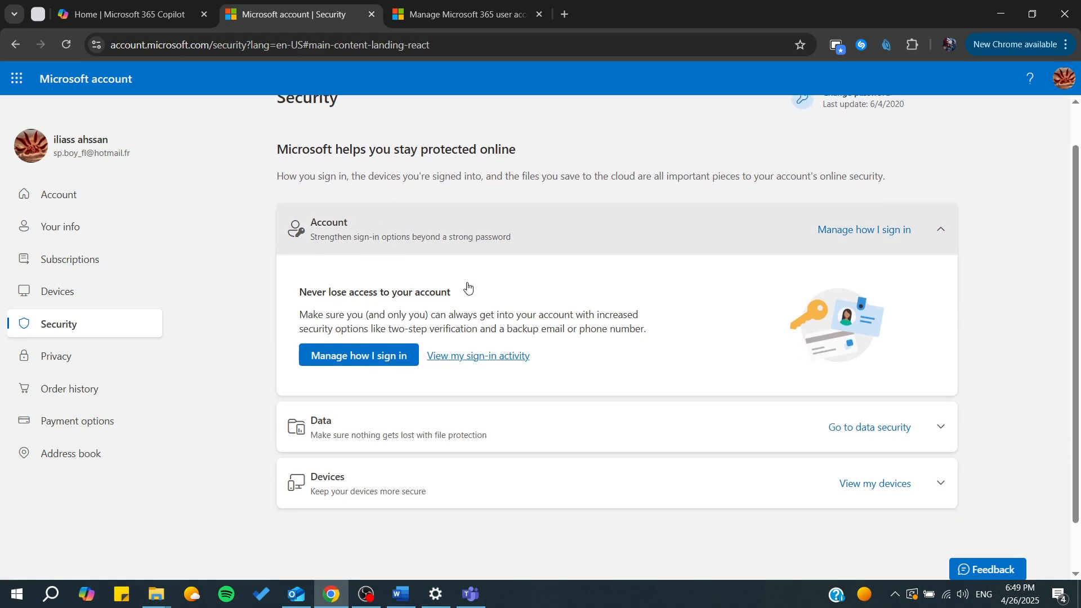
{"action": "scroll", "scroll_direction": "up", "scroll_amount": 3}
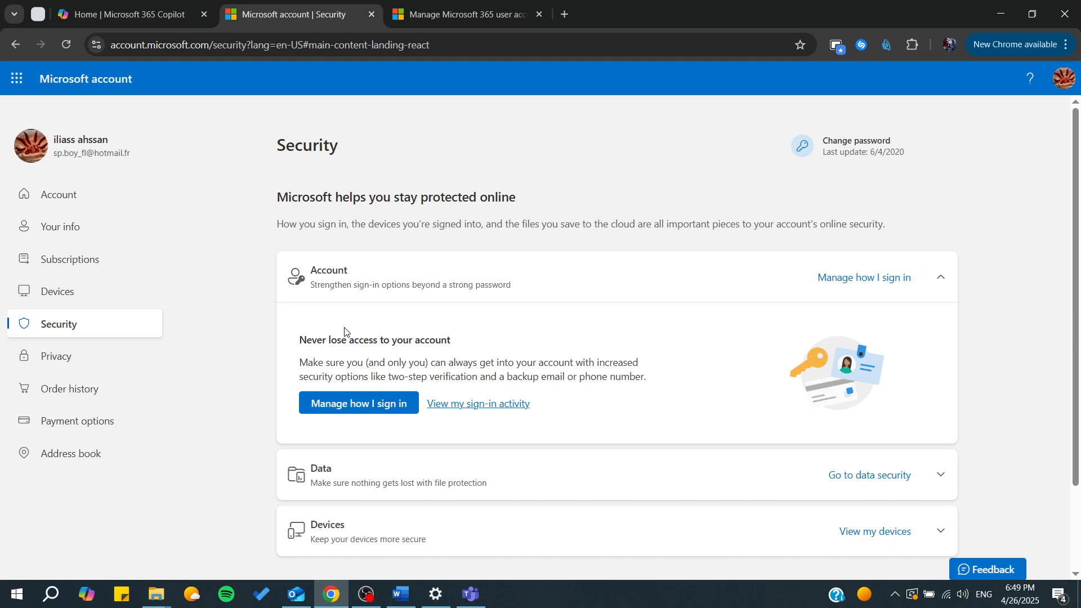
{"action": "mouse_move", "coordinate": [180, 248]}
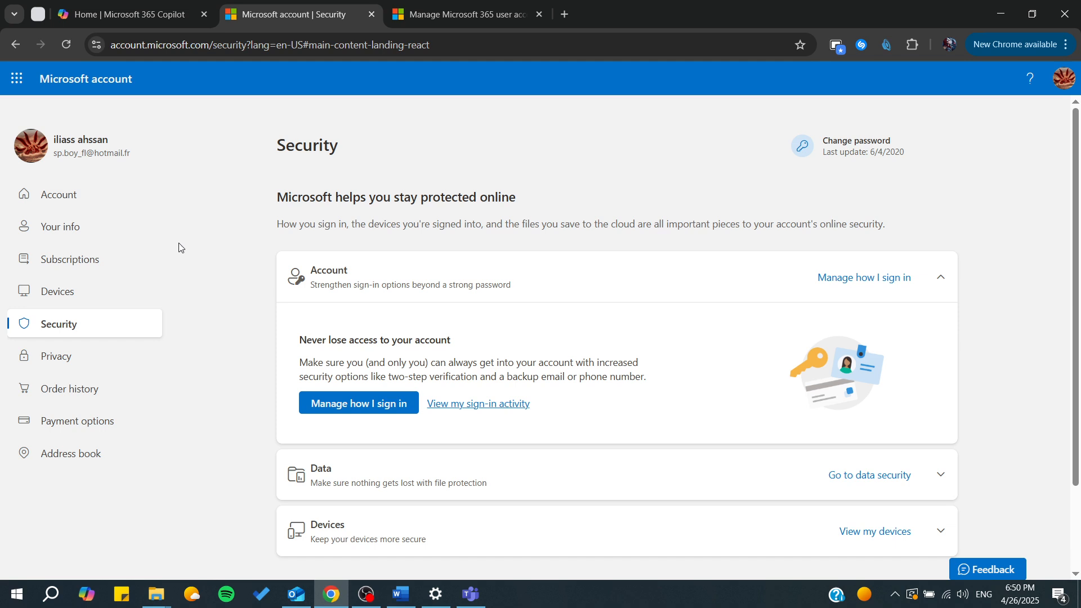
{"action": "mouse_move", "coordinate": [975, 83]}
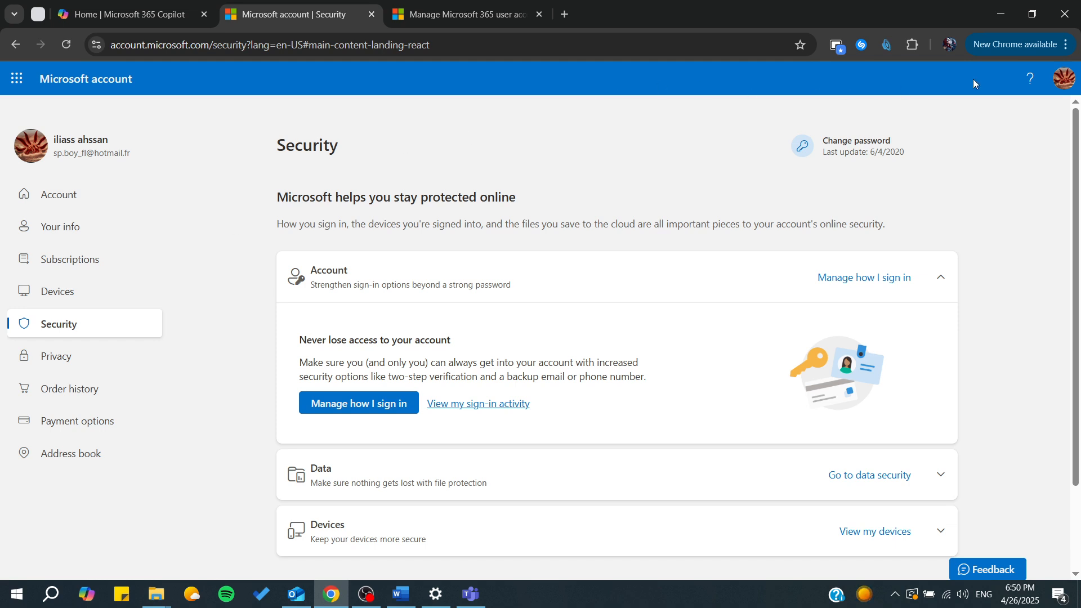
{"action": "mouse_move", "coordinate": [1066, 44]}
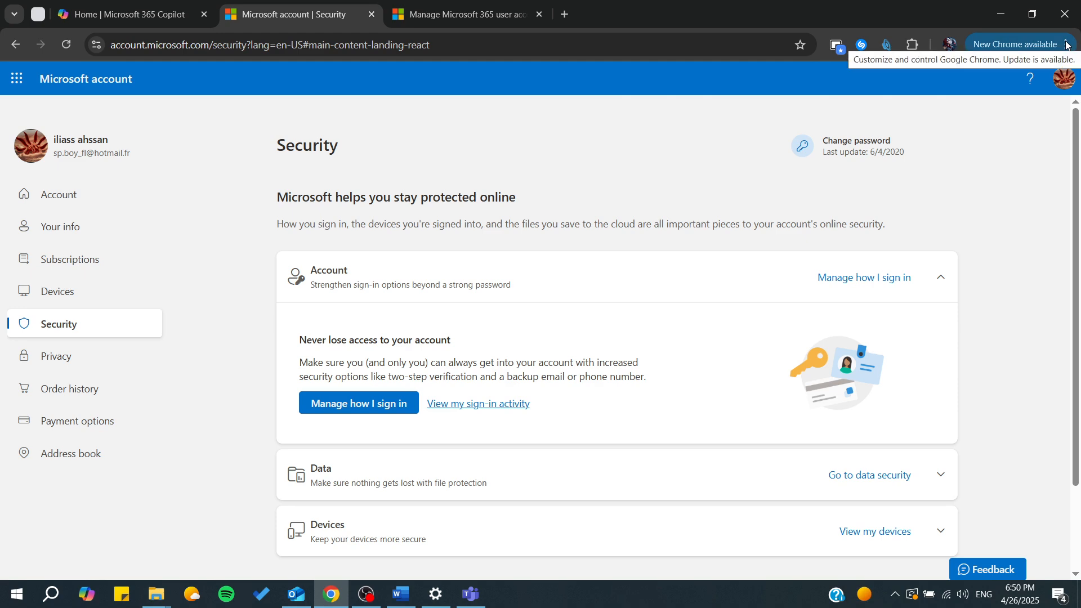
- Open the Chrome 'Customize and control Google Chrome' menu
{"action": "left_click", "coordinate": [1064, 44]}
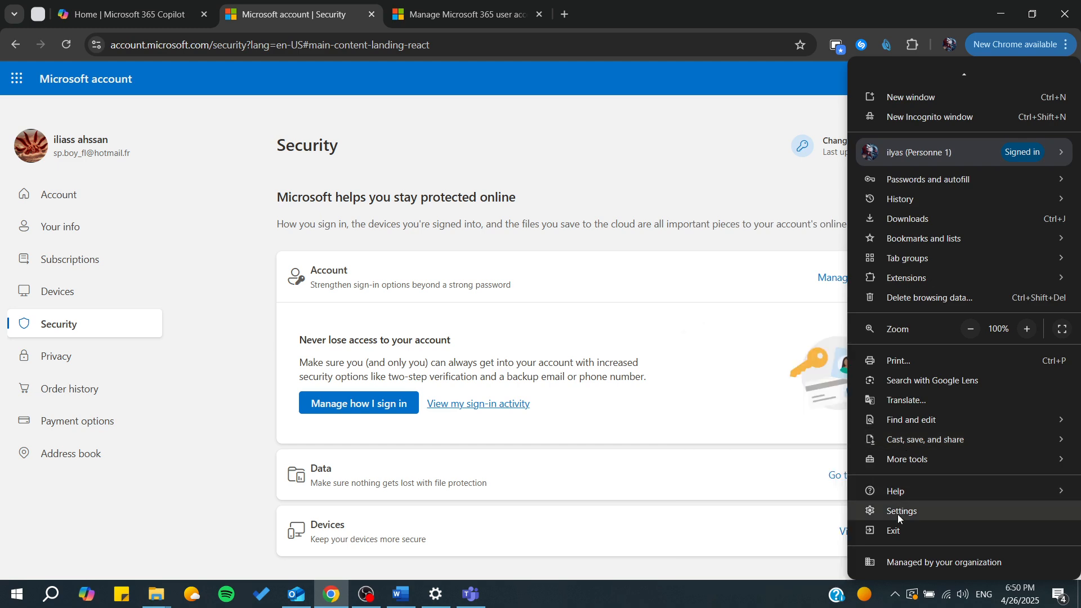
- Open Chrome Settings from the browser menu
{"action": "left_click", "coordinate": [901, 511]}
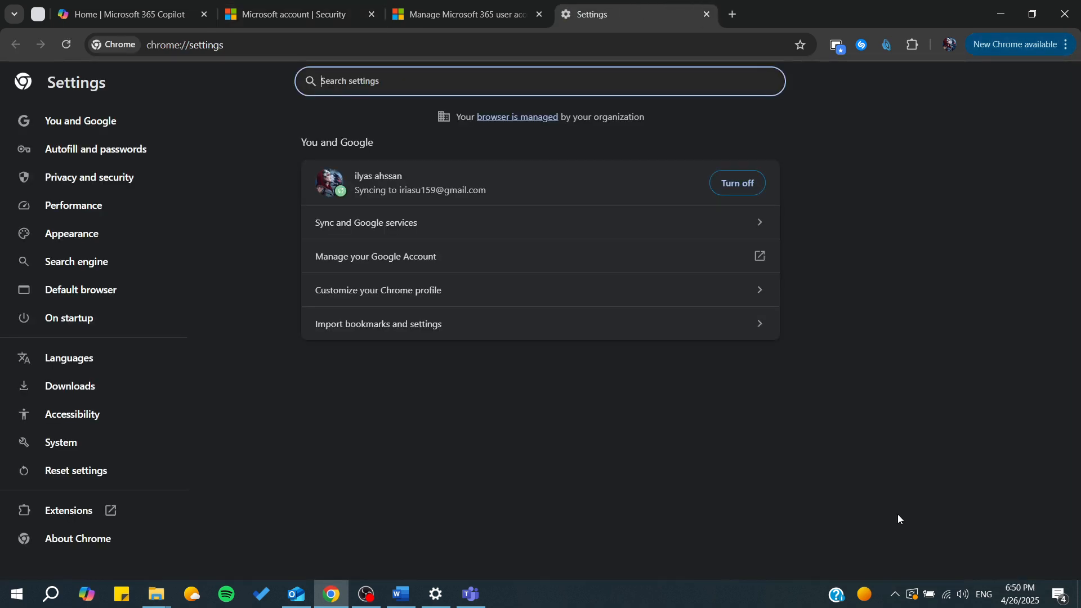
{"action": "mouse_move", "coordinate": [97, 148]}
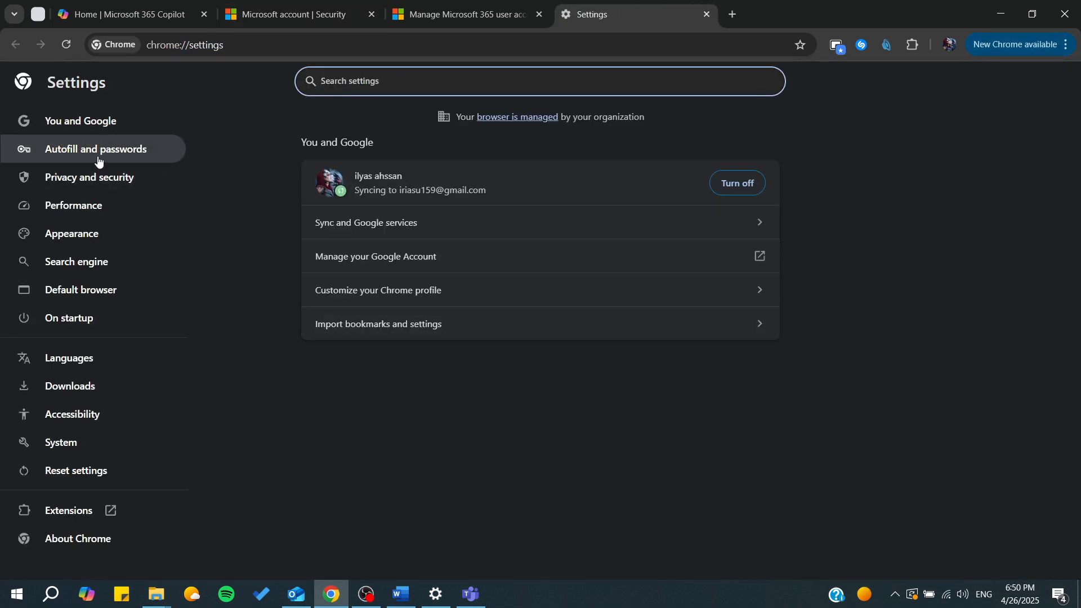
{"action": "mouse_move", "coordinate": [184, 163]}
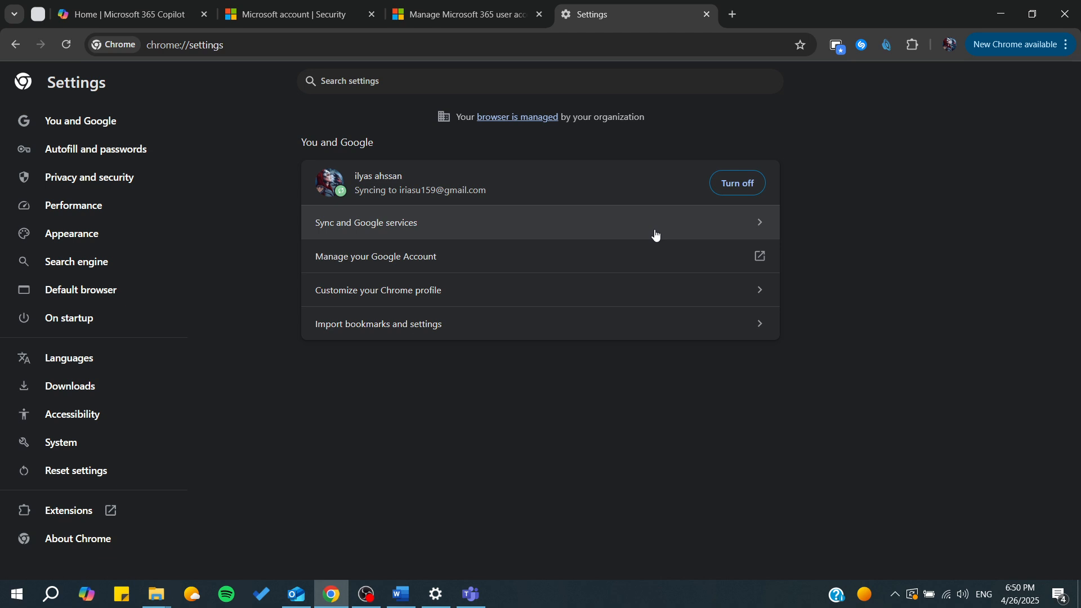
{"action": "mouse_move", "coordinate": [872, 222]}
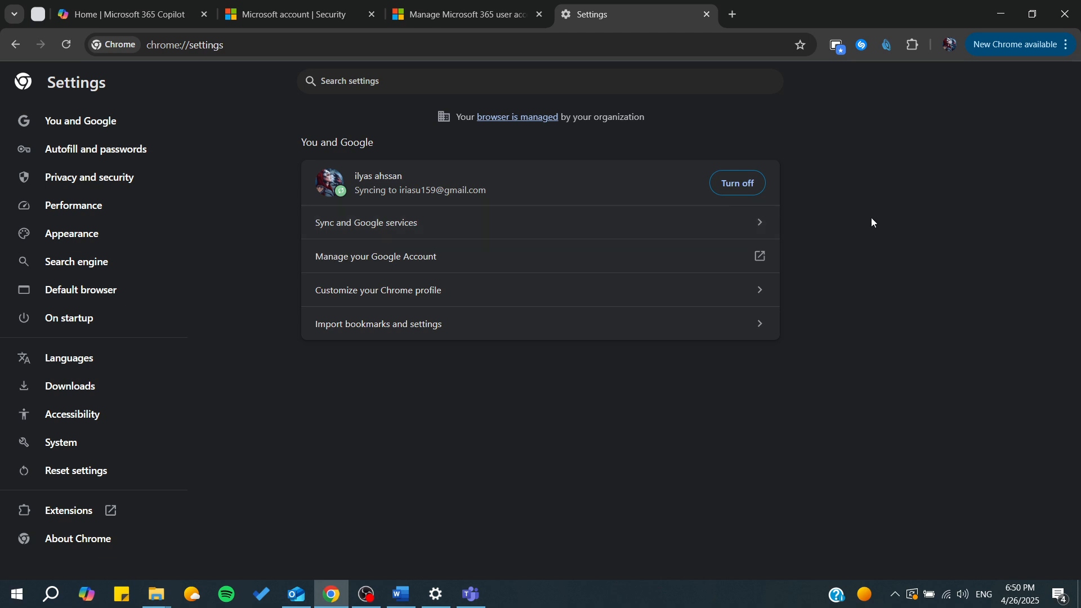
- Show the 'Autofill and passwords' section of Chrome Settings
{"action": "left_click", "coordinate": [96, 149]}
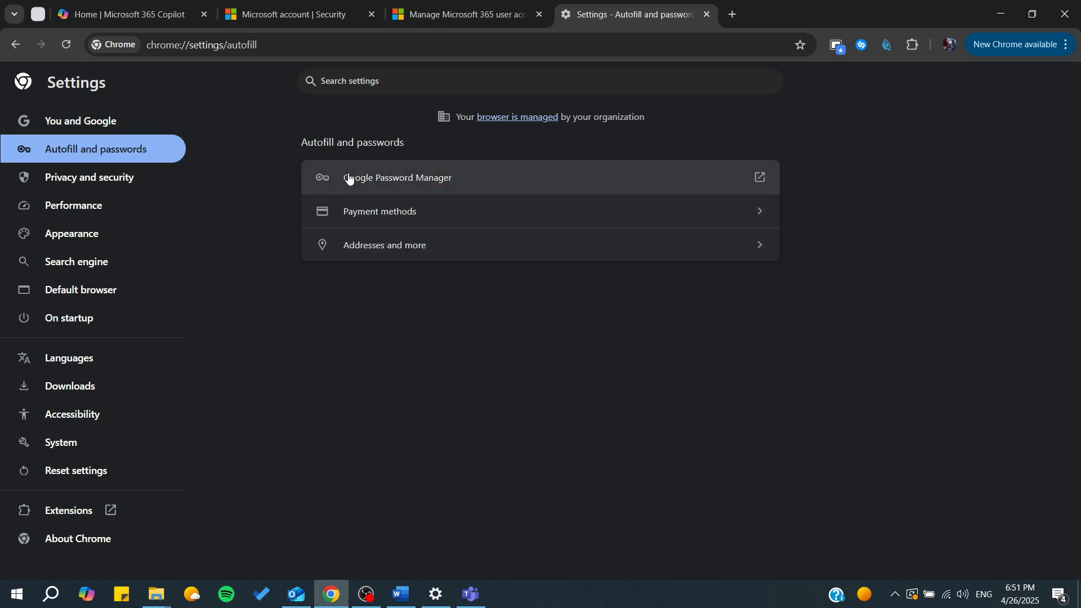
{"action": "mouse_move", "coordinate": [404, 188]}
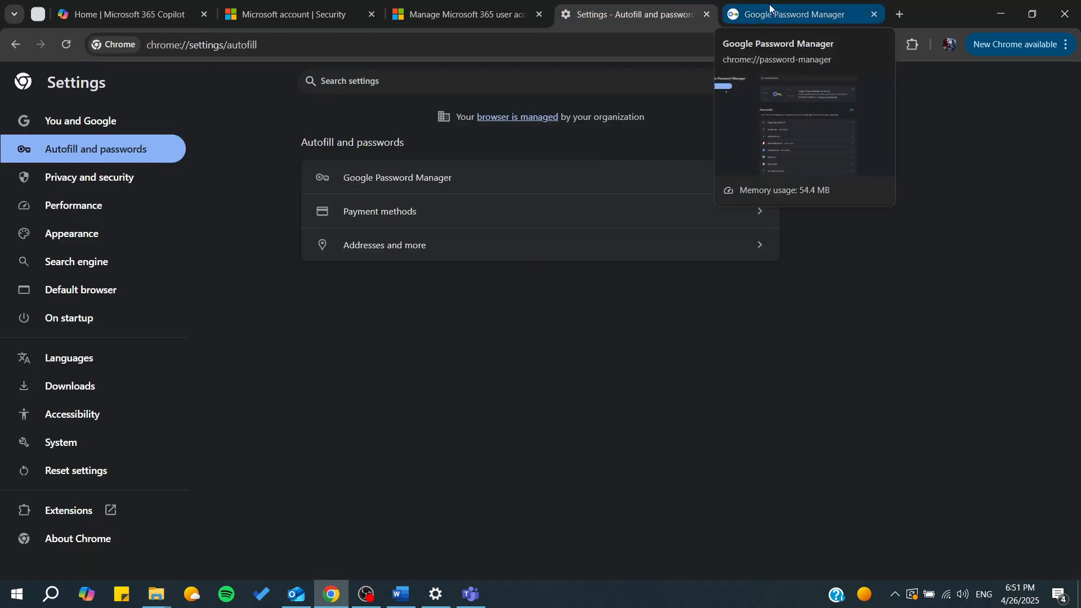
- Switch to the Google Password Manager tab to see saved site passwords
{"action": "left_click", "coordinate": [793, 13]}
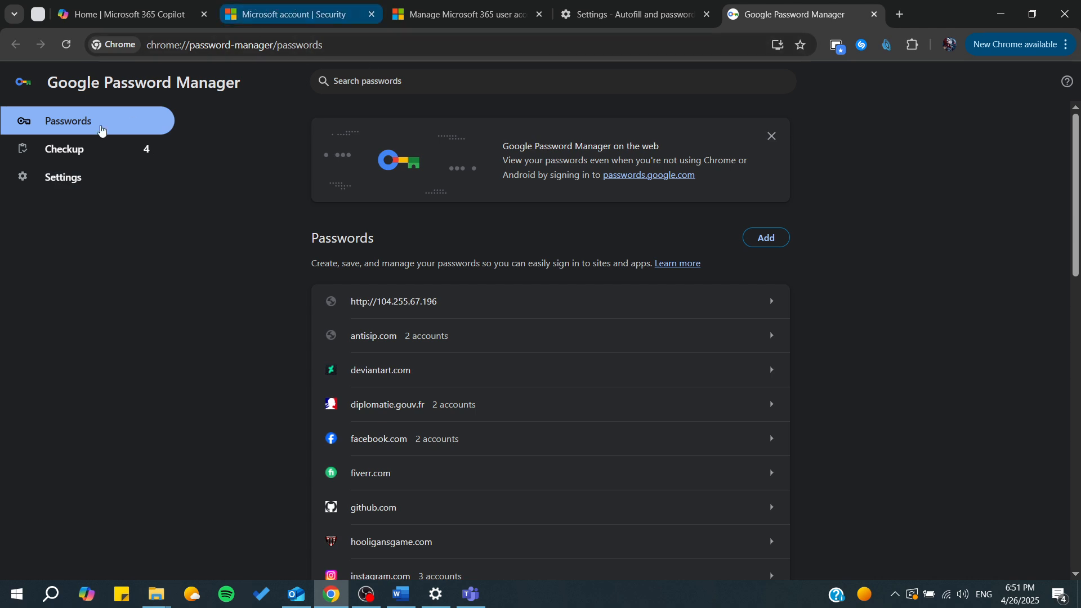
- Switch back to the 'Microsoft account | Security' tab
{"action": "left_click", "coordinate": [289, 13]}
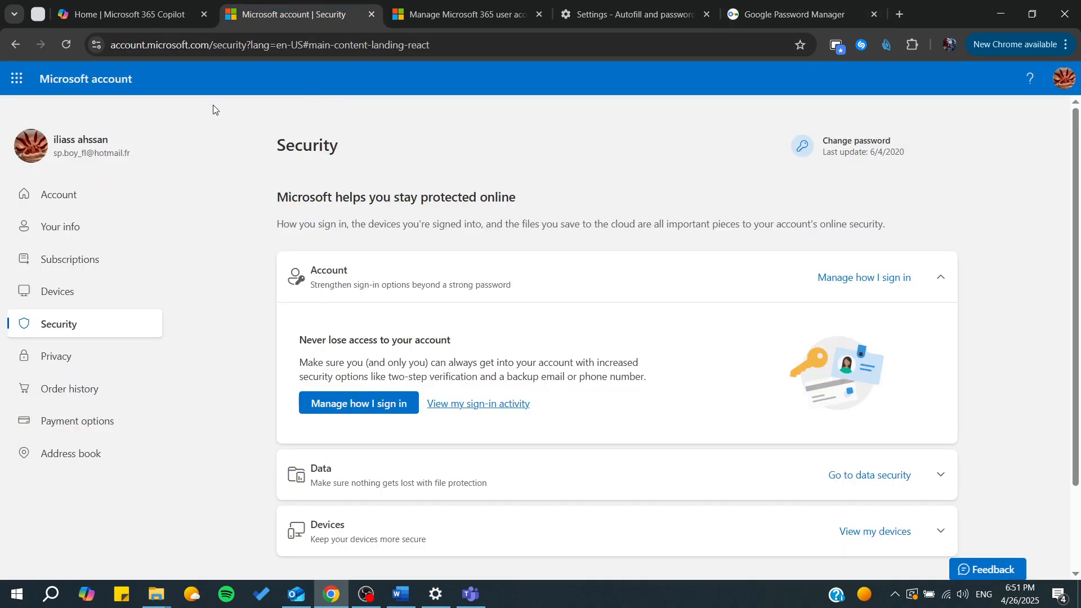
{"action": "mouse_move", "coordinate": [251, 174]}
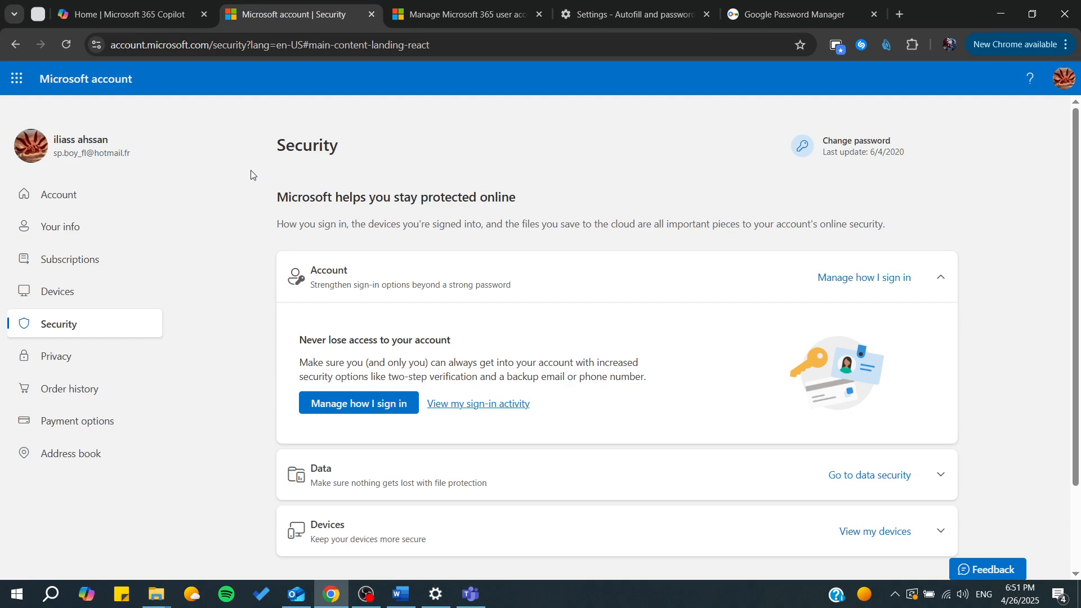